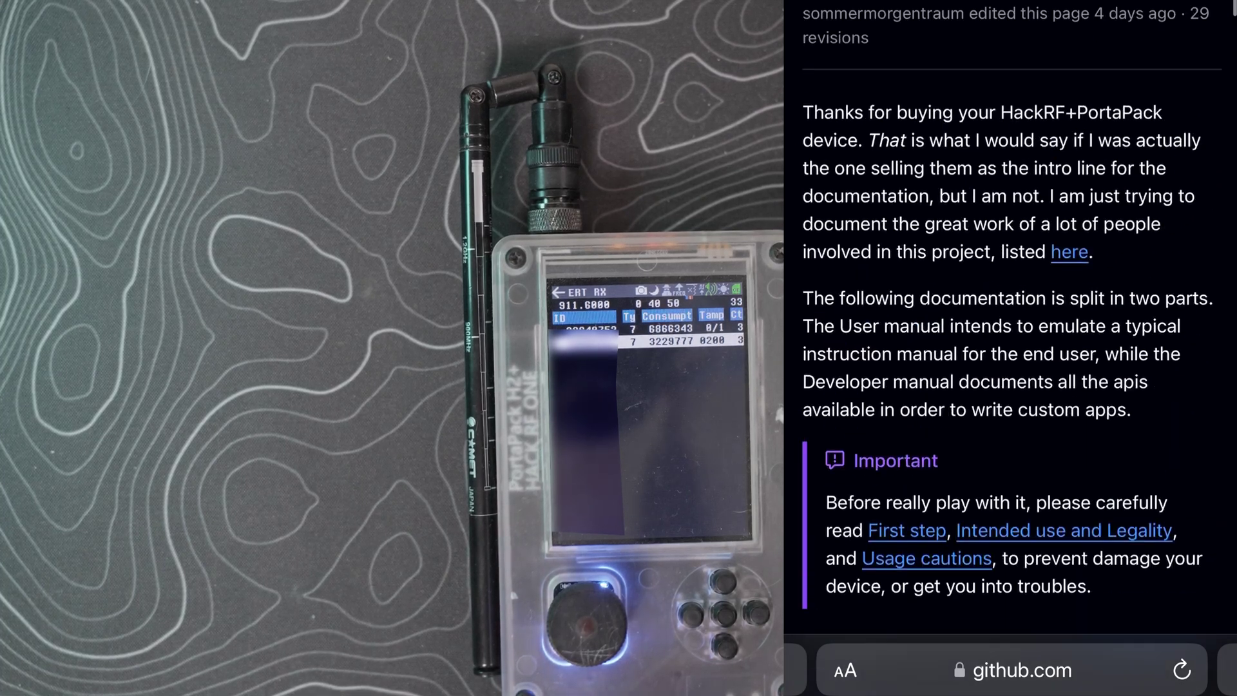
{"action": "scroll", "scroll_direction": "down", "scroll_amount": 3}
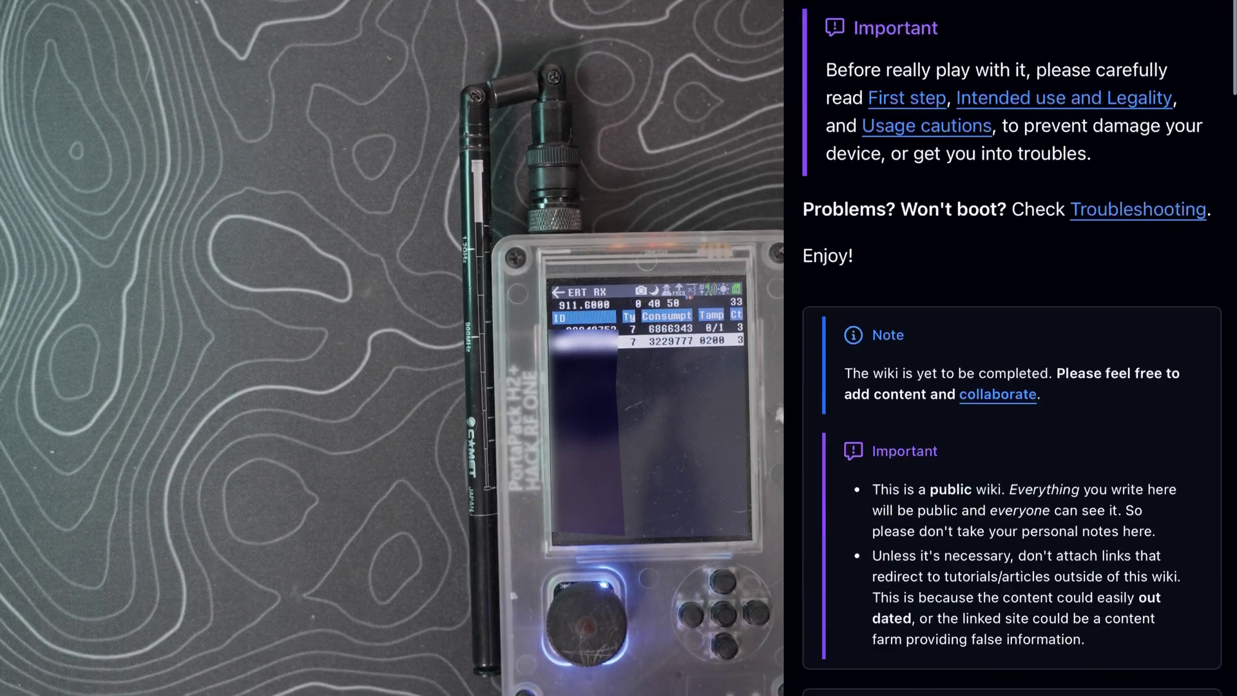